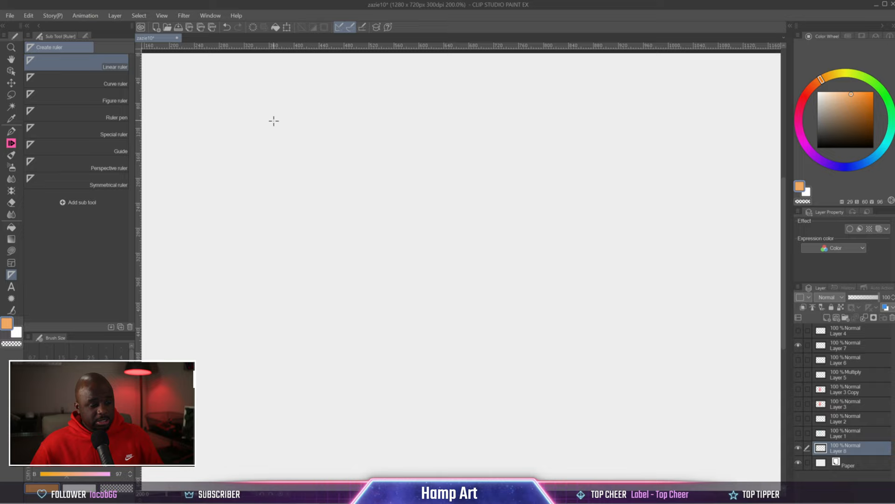
# Step: Lay a vertical straight-line ruler down the blank canvas and check its settings
pyautogui.moveTo(519, 76); pyautogui.dragTo(519, 450)
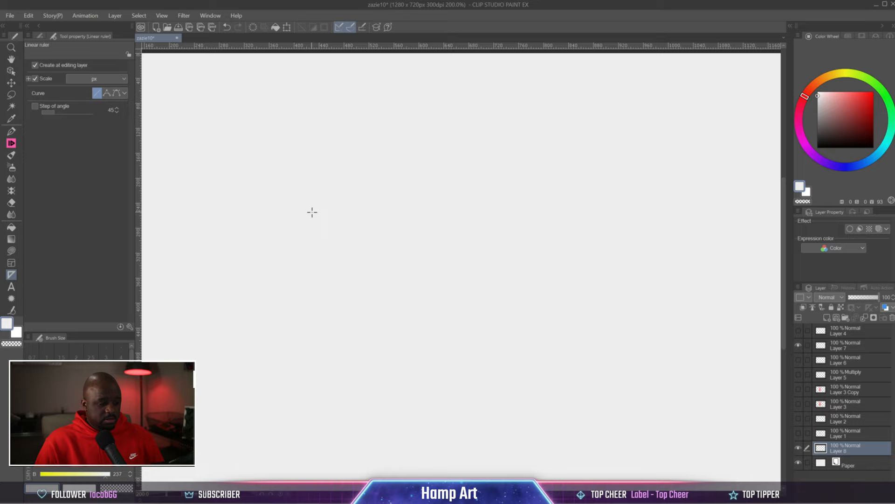
pyautogui.click(122, 79)
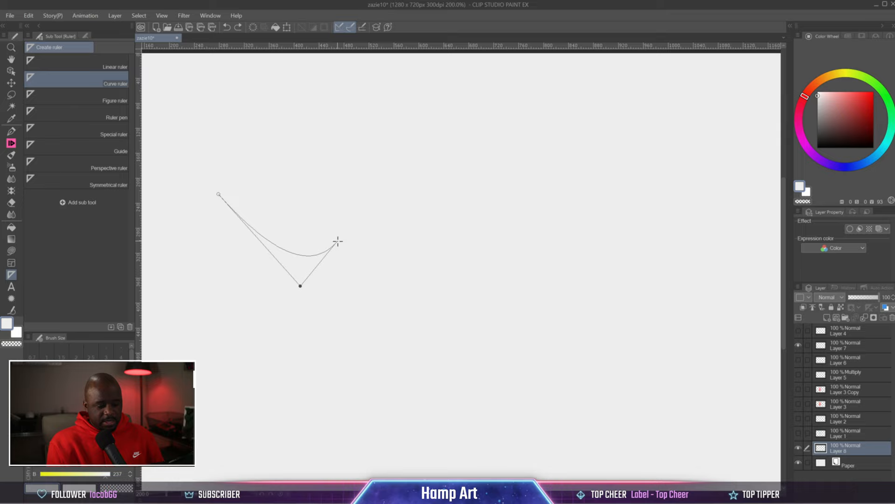
# Step: Bend a curve ruler into an arc with one control point
pyautogui.moveTo(338, 241); pyautogui.dragTo(248, 181)
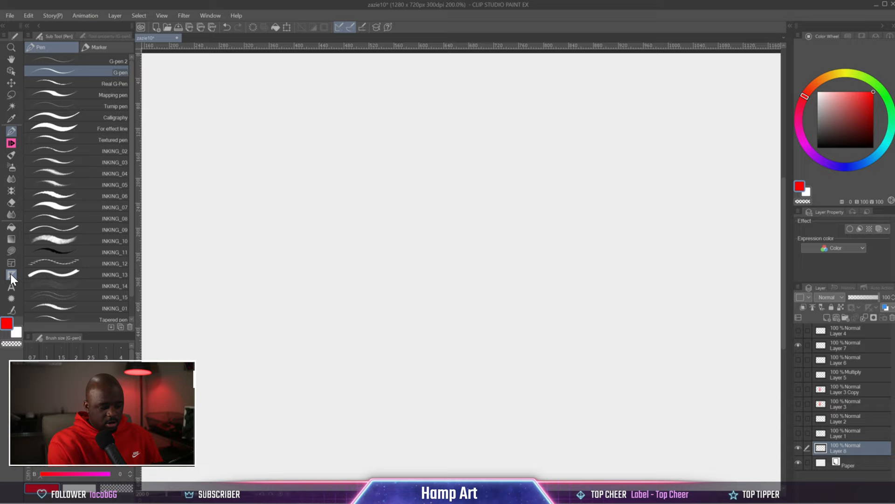
# Step: Select the Figure ruler sub tool and pick its shape in Tool Property
pyautogui.click(11, 275)
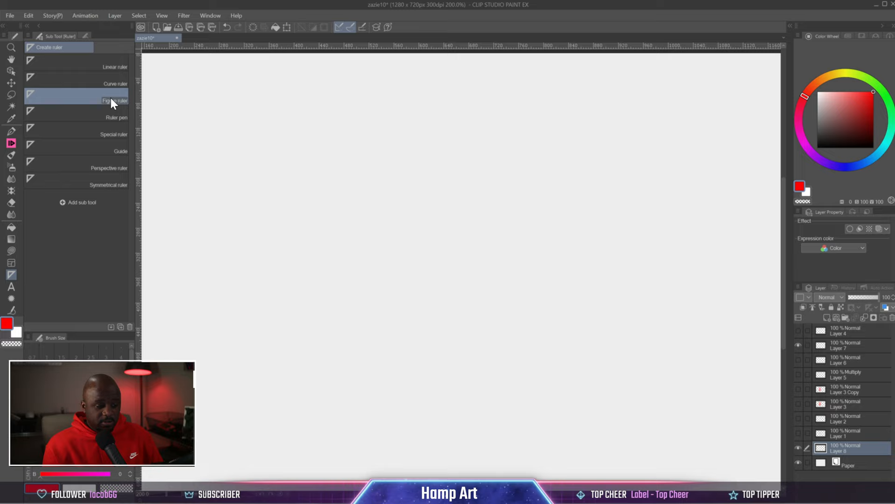
pyautogui.click(115, 101)
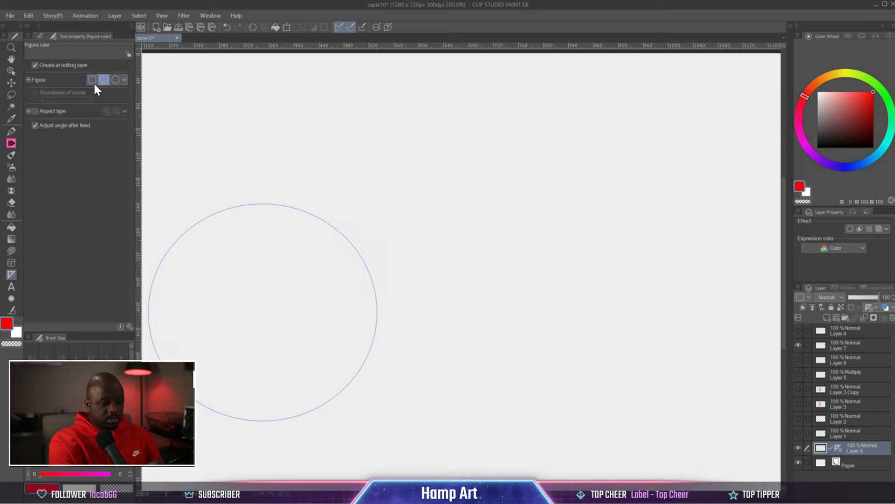
pyautogui.click(116, 79)
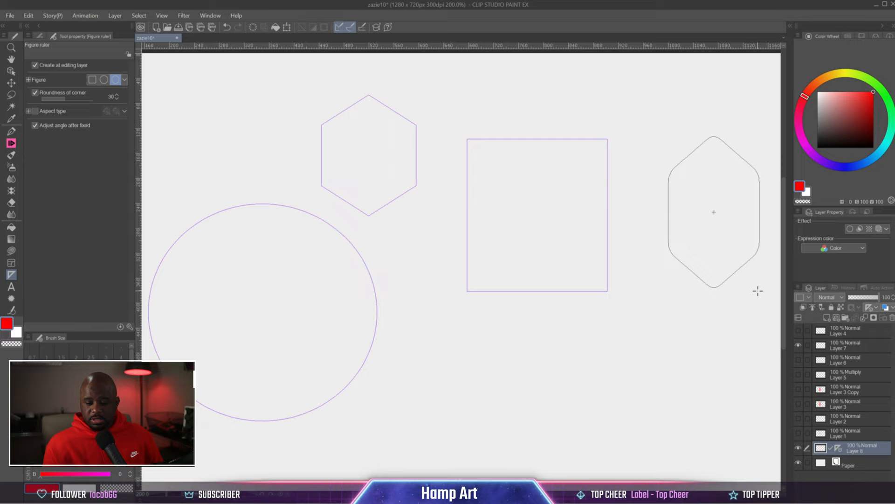
# Step: Trace the figure rulers with the red G-pen, then delete all rulers on the layer
pyautogui.click(10, 132)
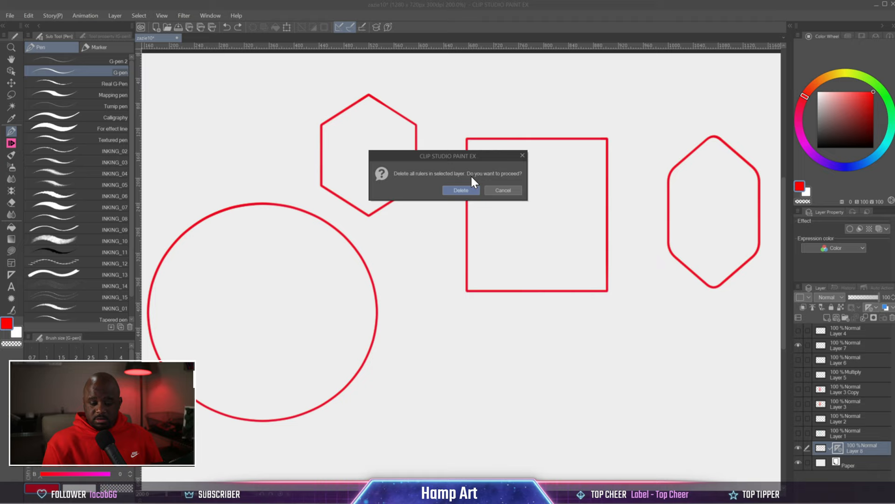
pyautogui.click(460, 191)
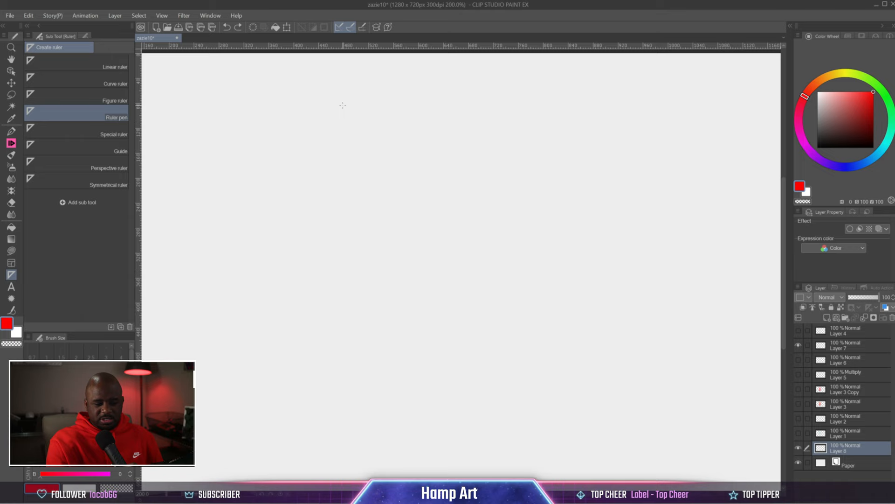
# Step: Draw a freehand ruler down the canvas with the ruler pen
pyautogui.moveTo(362, 94); pyautogui.dragTo(445, 448)
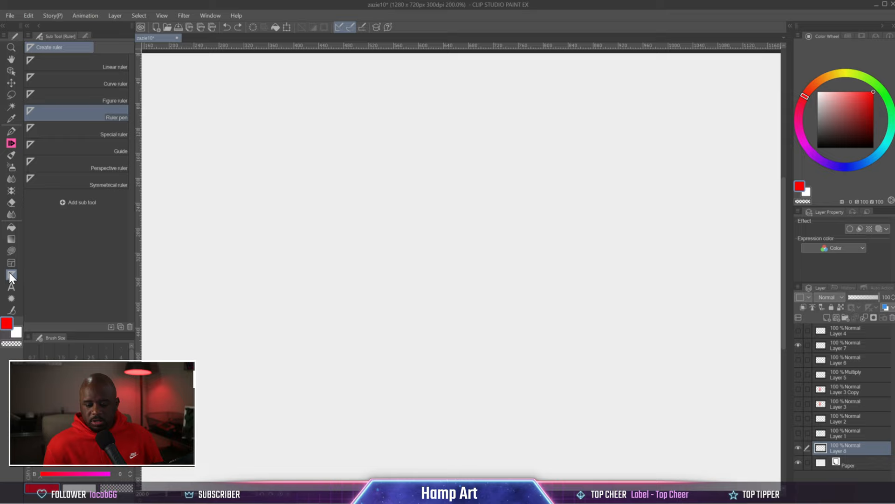
# Step: Switch the ruler sub tool to Special ruler, then to Guide
pyautogui.click(113, 134)
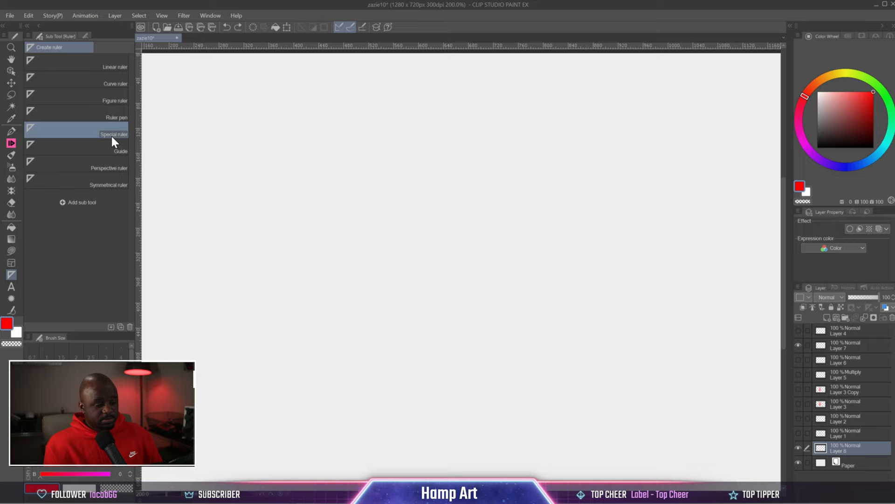
pyautogui.click(113, 134)
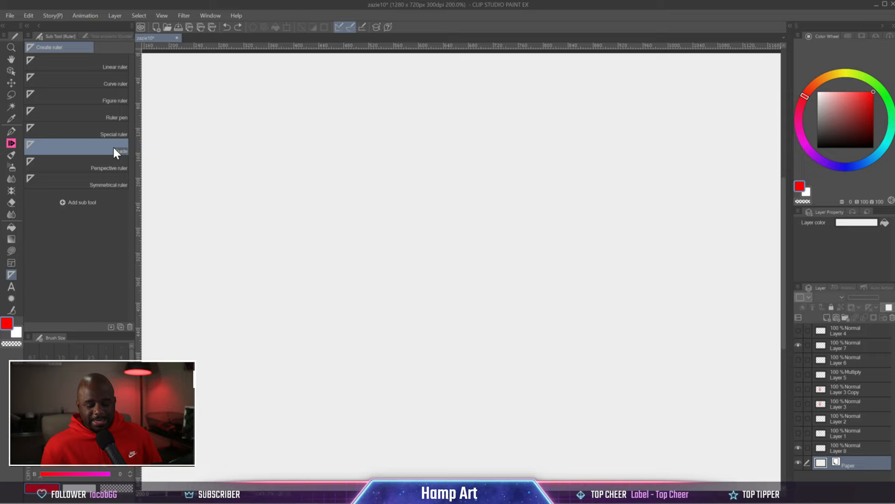
# Step: Place two vertical guides and one horizontal guide on a new Guide layer
pyautogui.click(851, 448)
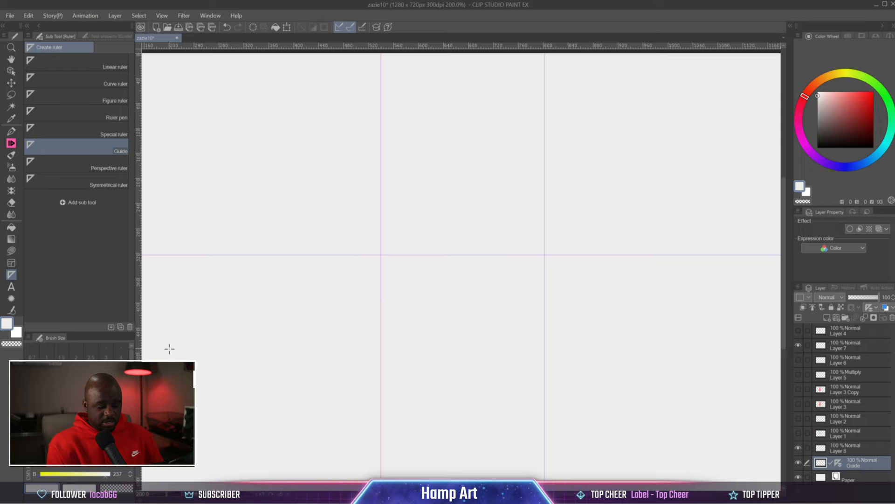
# Step: Trace the guides in thick red lines with the Real HB pencil
pyautogui.click(11, 131)
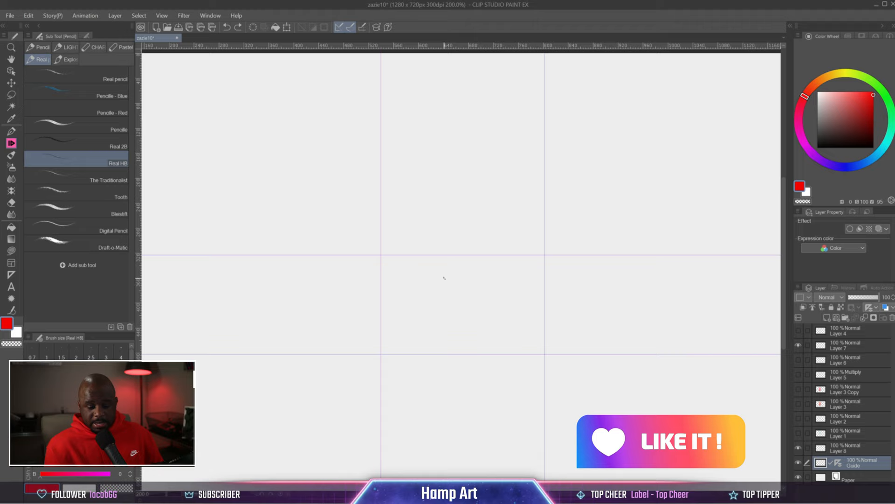
pyautogui.moveTo(400, 297); pyautogui.dragTo(520, 320)
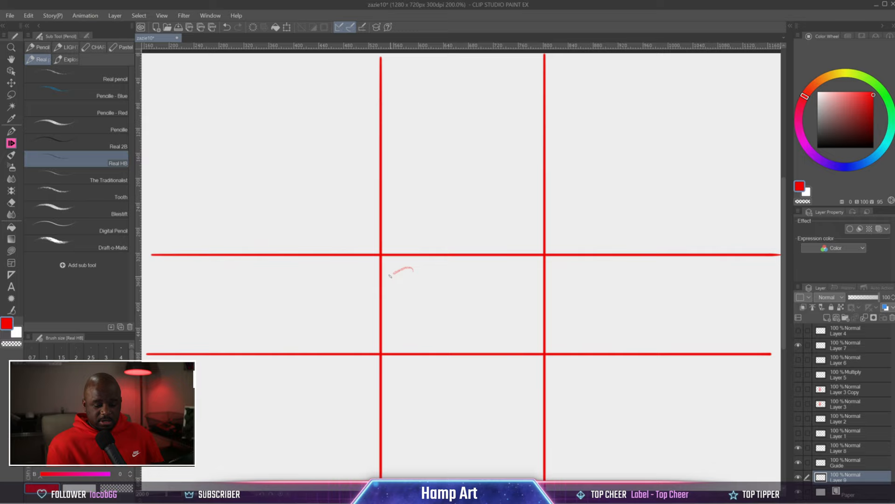
# Step: Show the red portrait, hide the red lines and guides, and pick Perspective ruler
pyautogui.moveTo(391, 268); pyautogui.dragTo(516, 314)
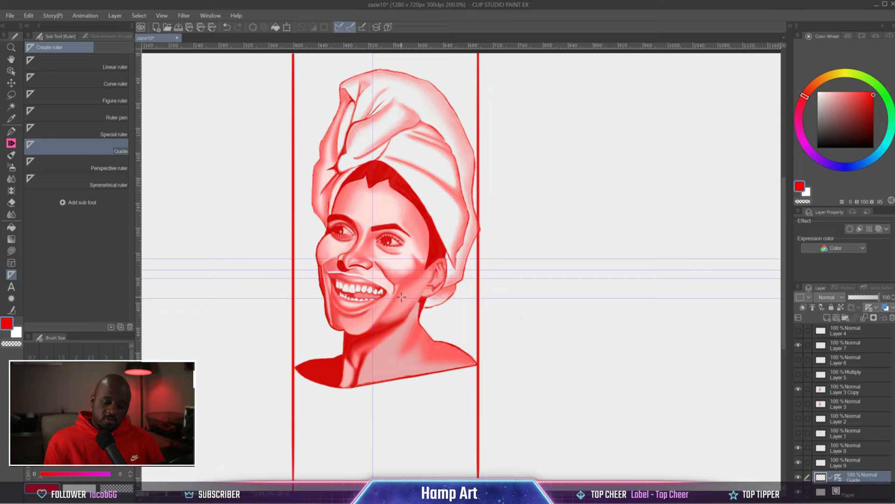
pyautogui.click(109, 168)
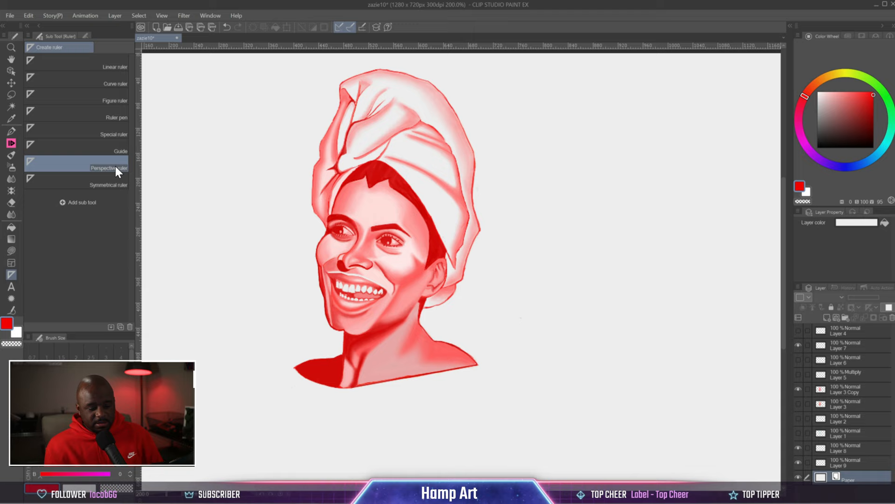